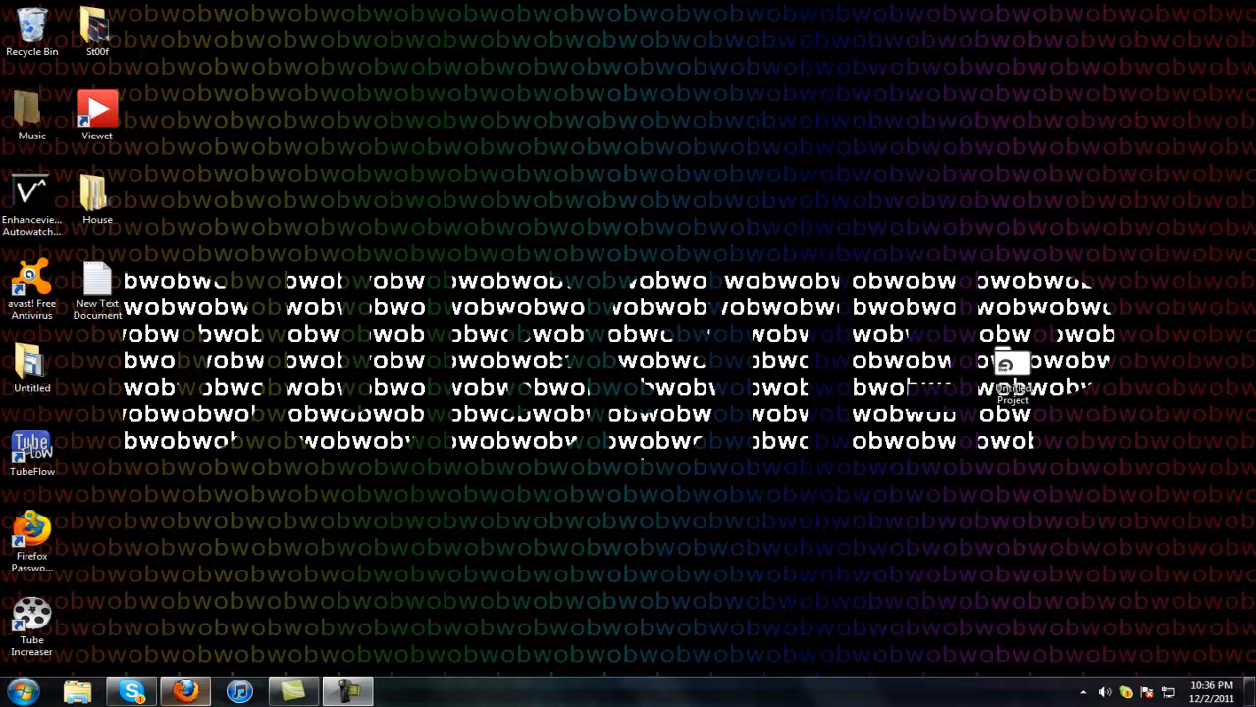
{"action": "mouse_move", "coordinate": [185, 691]}
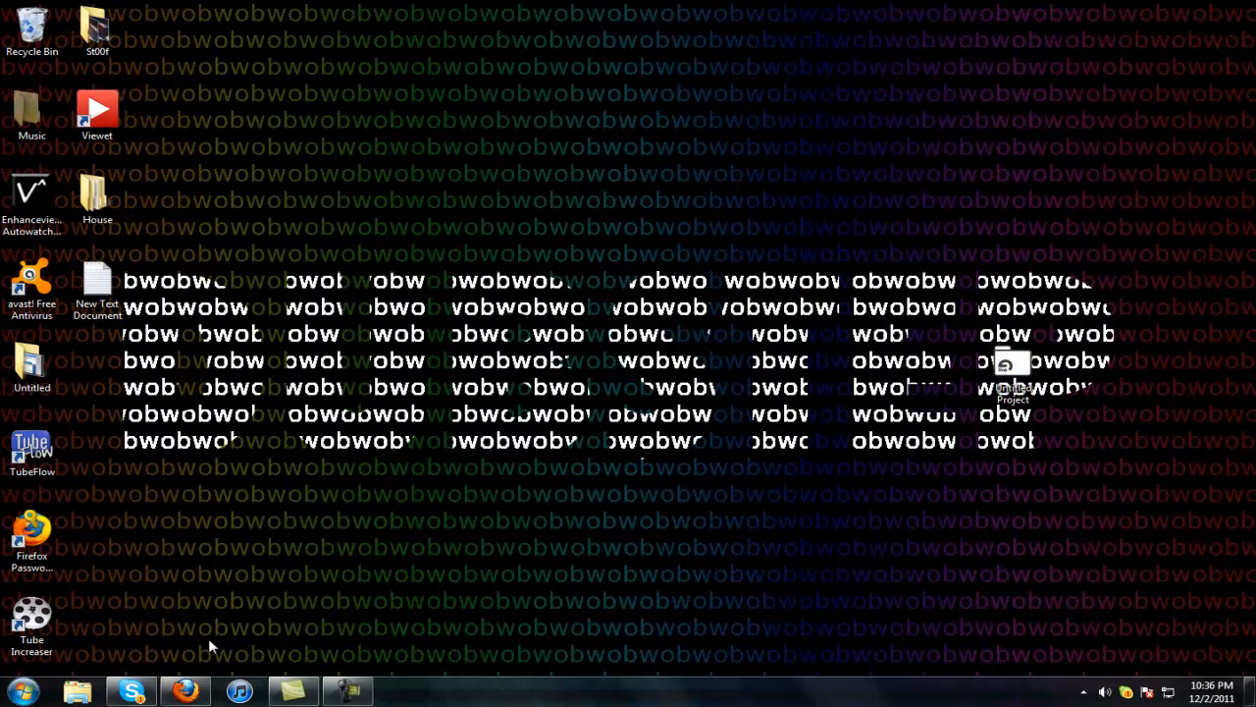
Show the System Requirements tab of the Game Booster 3 download page in Firefox
{"action": "left_click", "coordinate": [184, 690]}
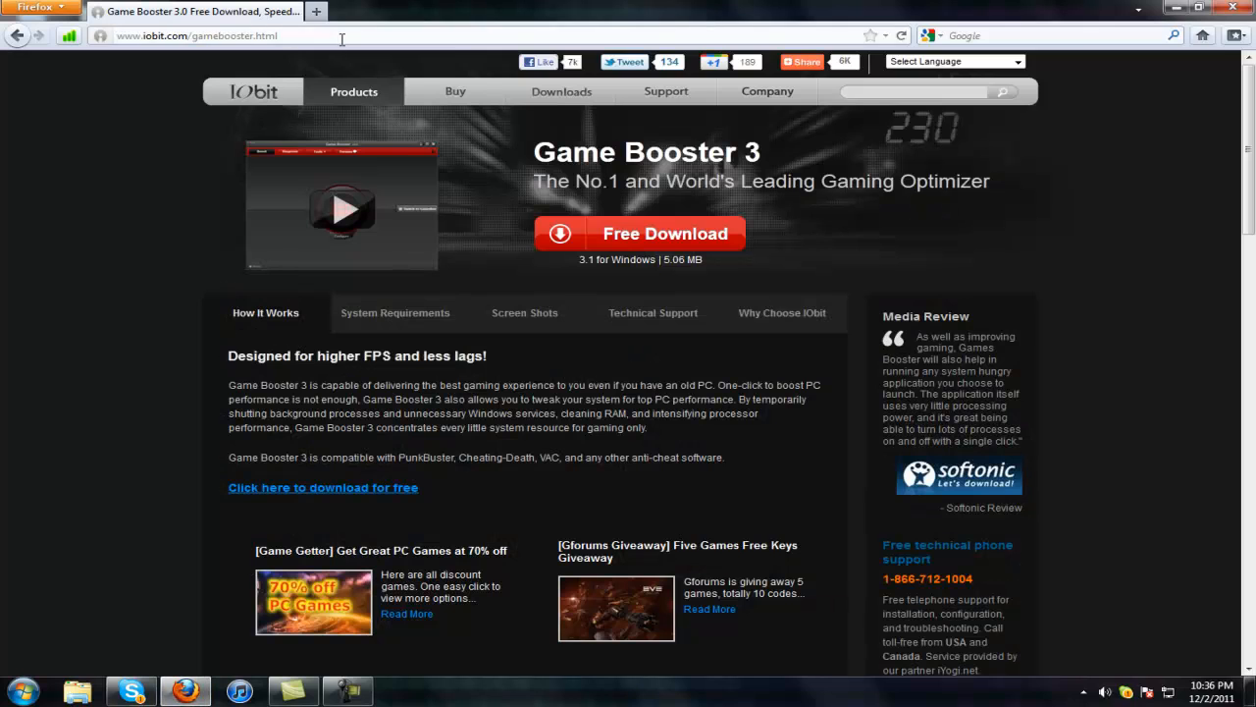
{"action": "mouse_move", "coordinate": [214, 162]}
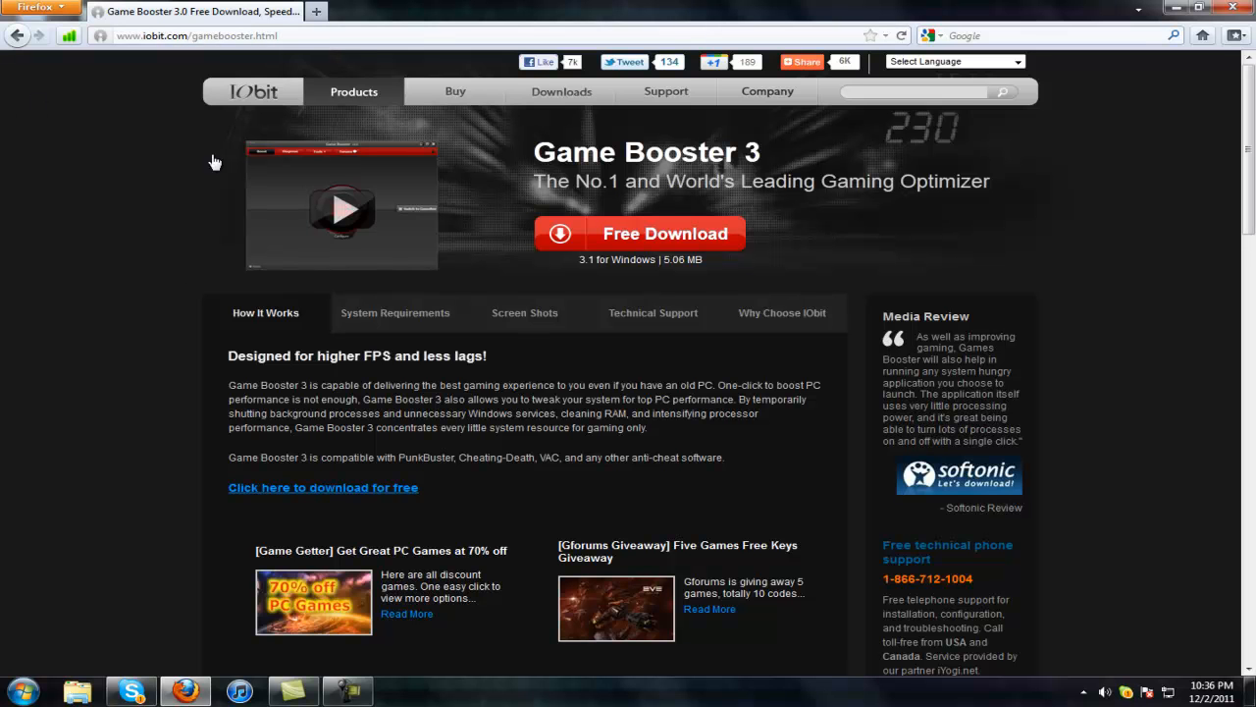
{"action": "scroll", "scroll_direction": "down", "scroll_amount": 3}
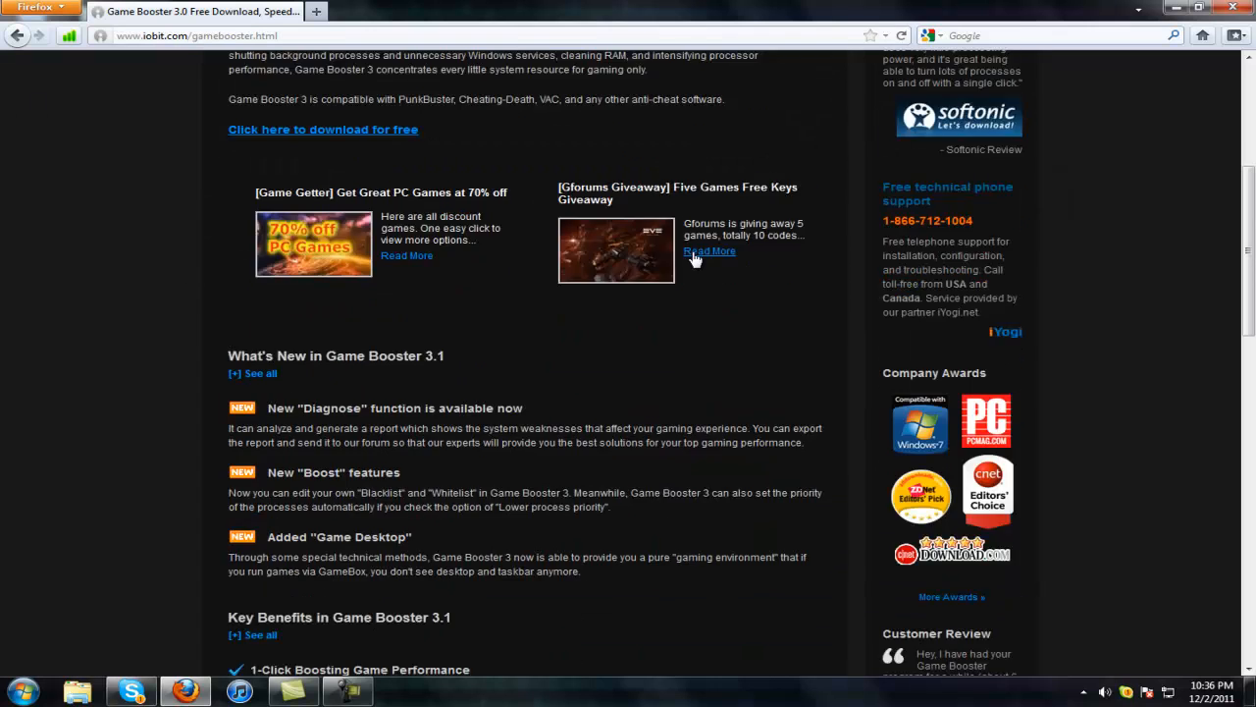
{"action": "scroll", "scroll_direction": "up", "scroll_amount": 3}
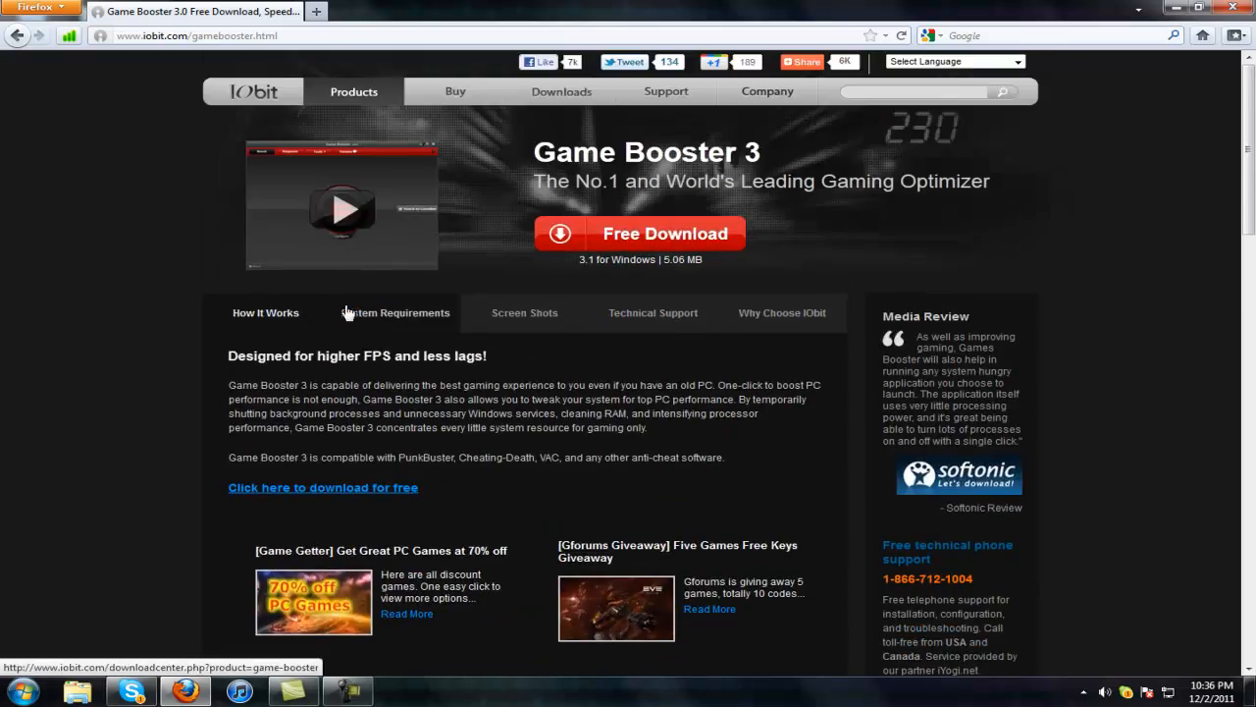
{"action": "left_click", "coordinate": [395, 312]}
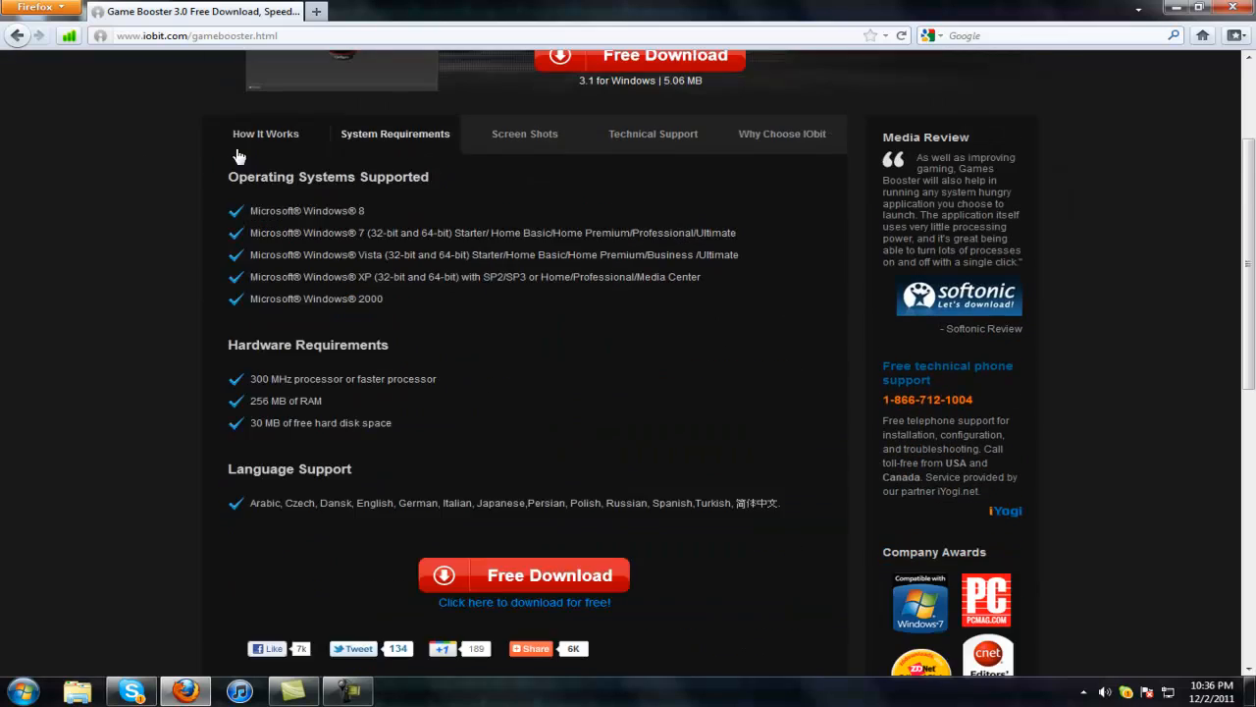
Search the Start menu for 'game' to launch Game Booster
{"action": "left_click", "coordinate": [15, 692]}
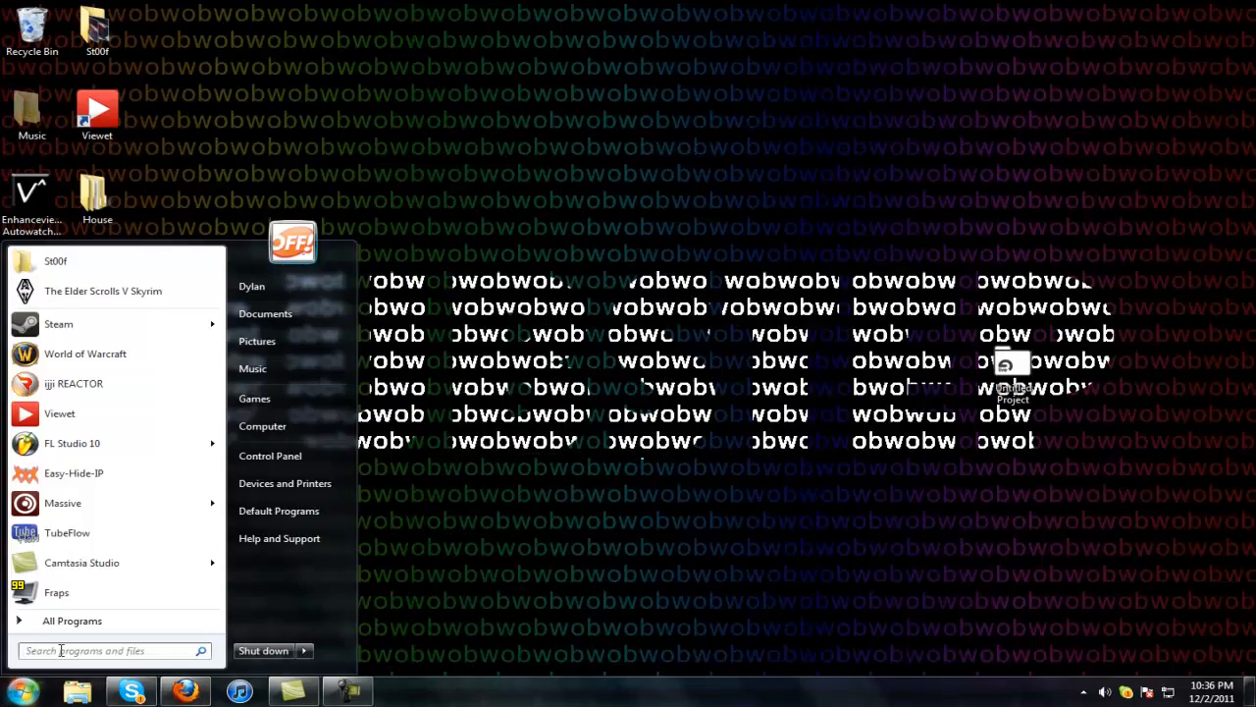
{"action": "type", "text": "game"}
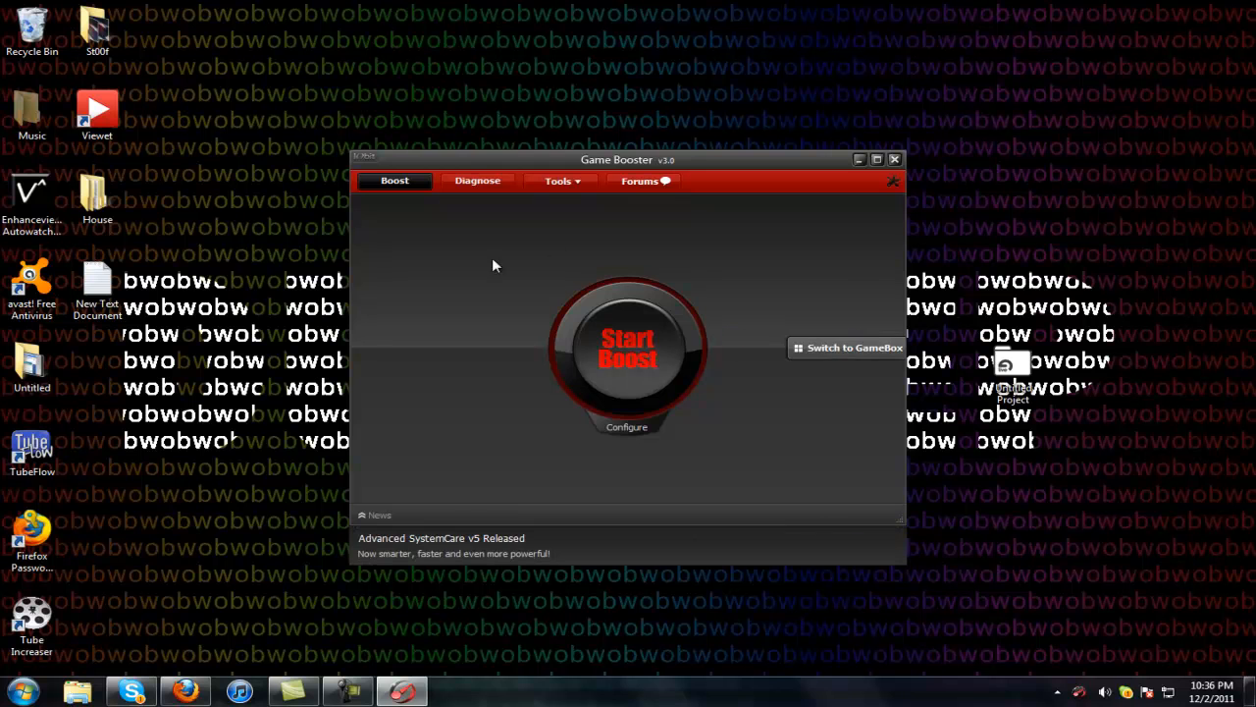
{"action": "mouse_move", "coordinate": [682, 432]}
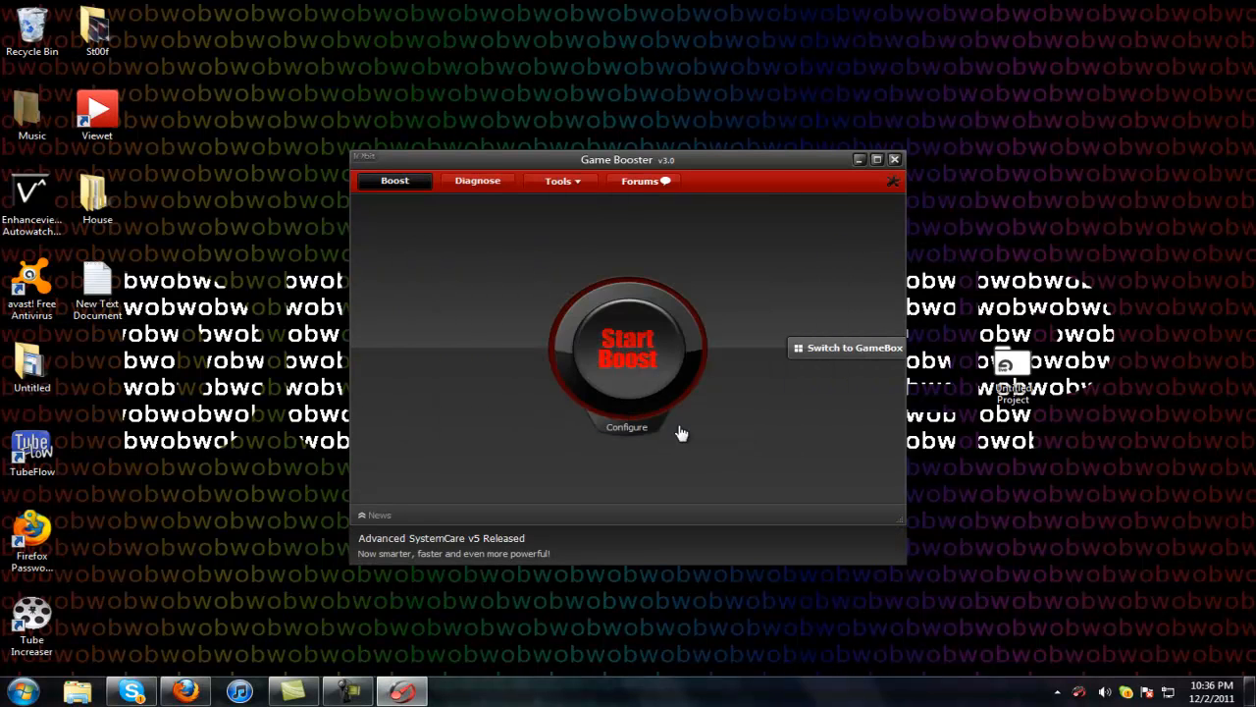
Open the boost configuration and look through the unnecessary services and processes lists
{"action": "left_click", "coordinate": [626, 426]}
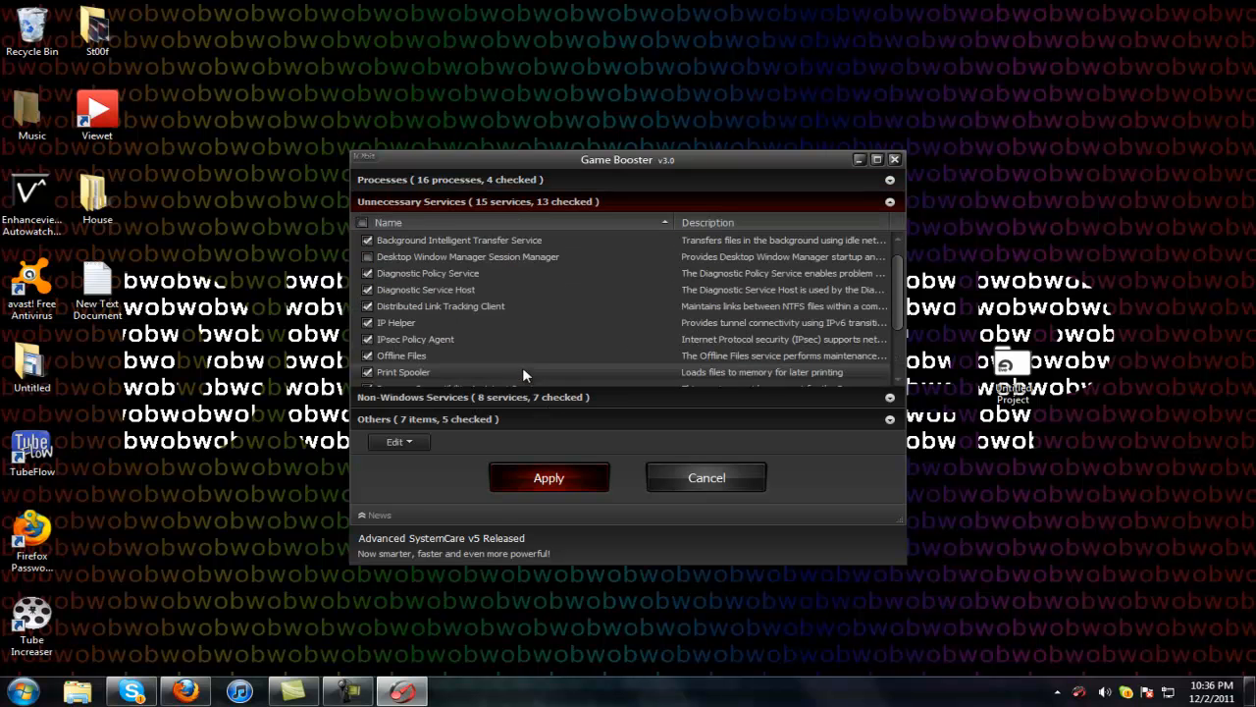
{"action": "scroll", "scroll_direction": "up", "scroll_amount": 3}
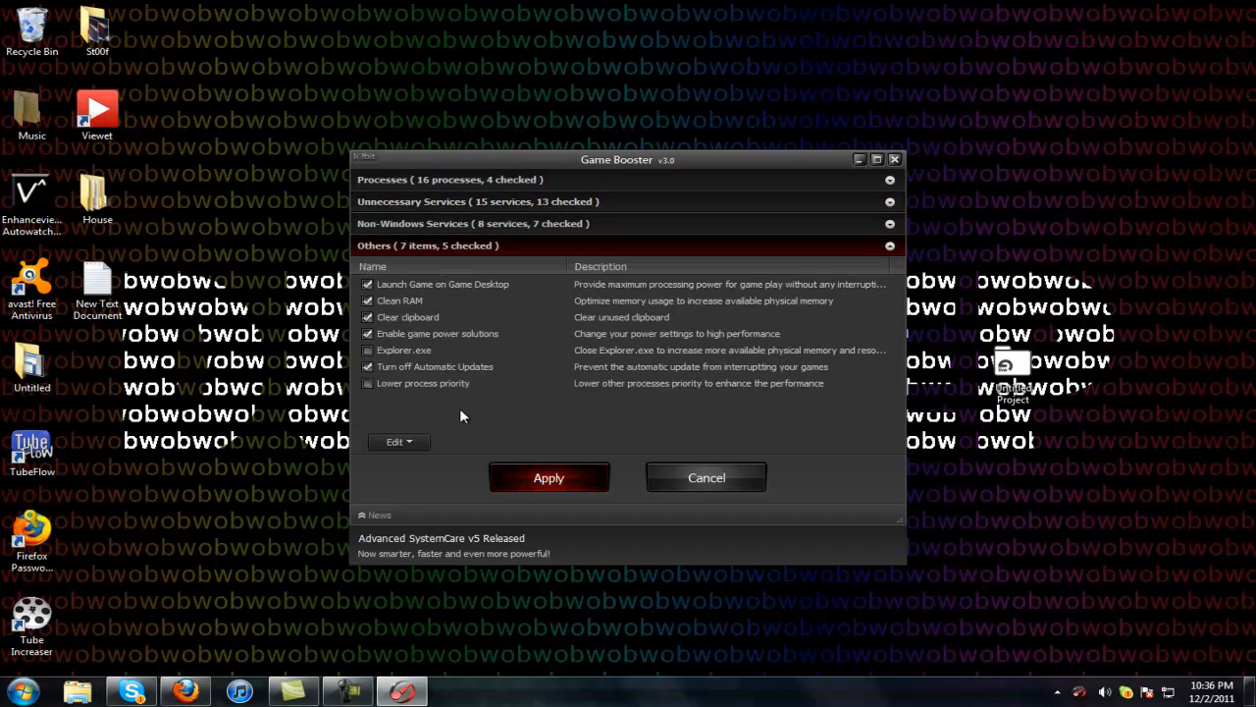
{"action": "mouse_move", "coordinate": [533, 270]}
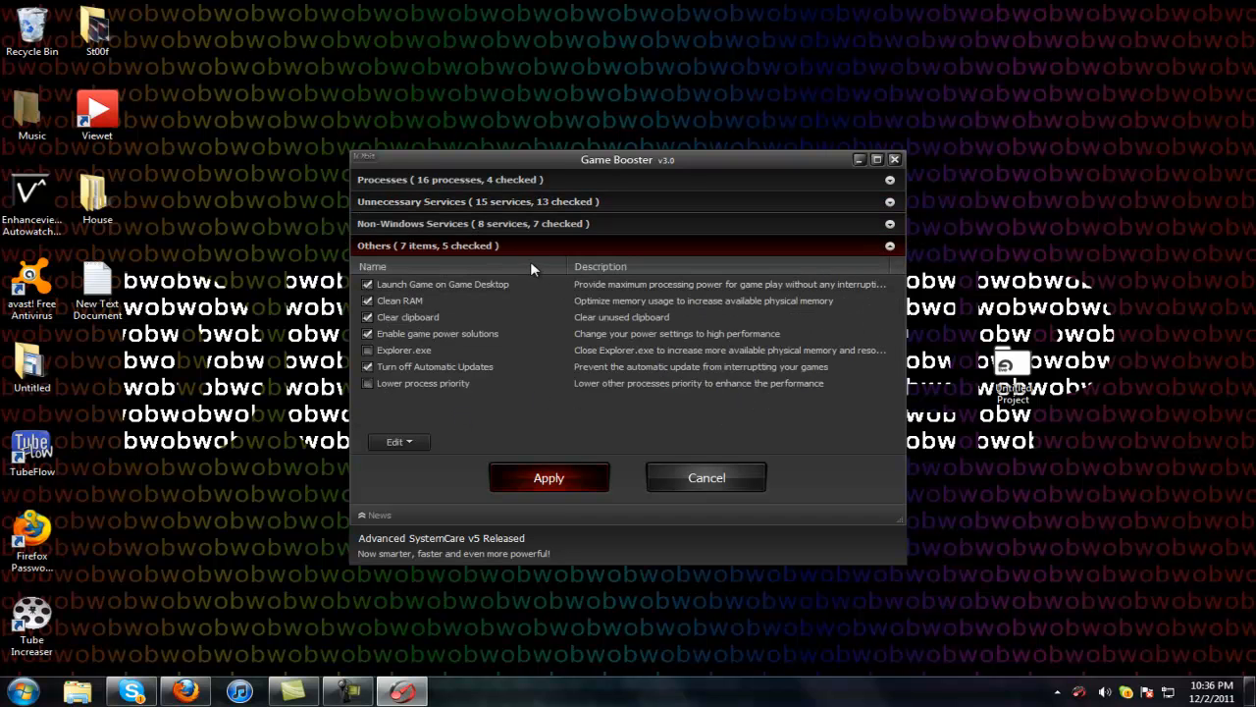
{"action": "left_click", "coordinate": [626, 223]}
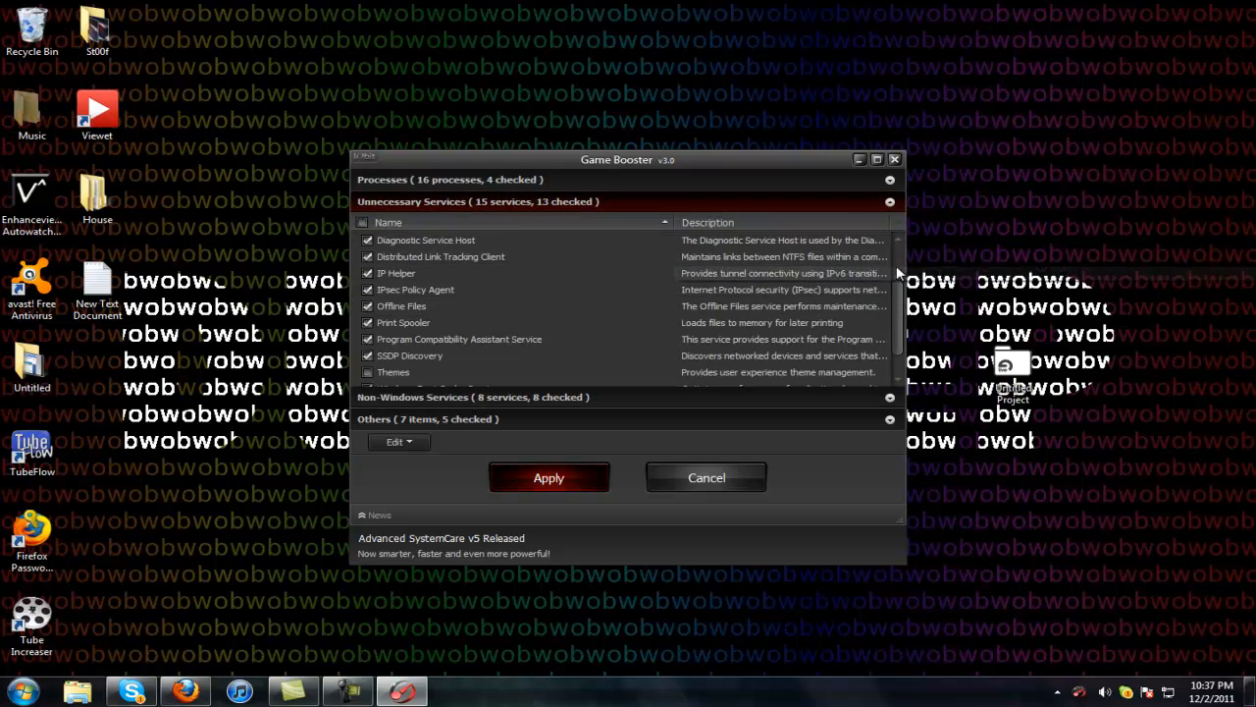
{"action": "scroll", "scroll_direction": "up", "scroll_amount": 3}
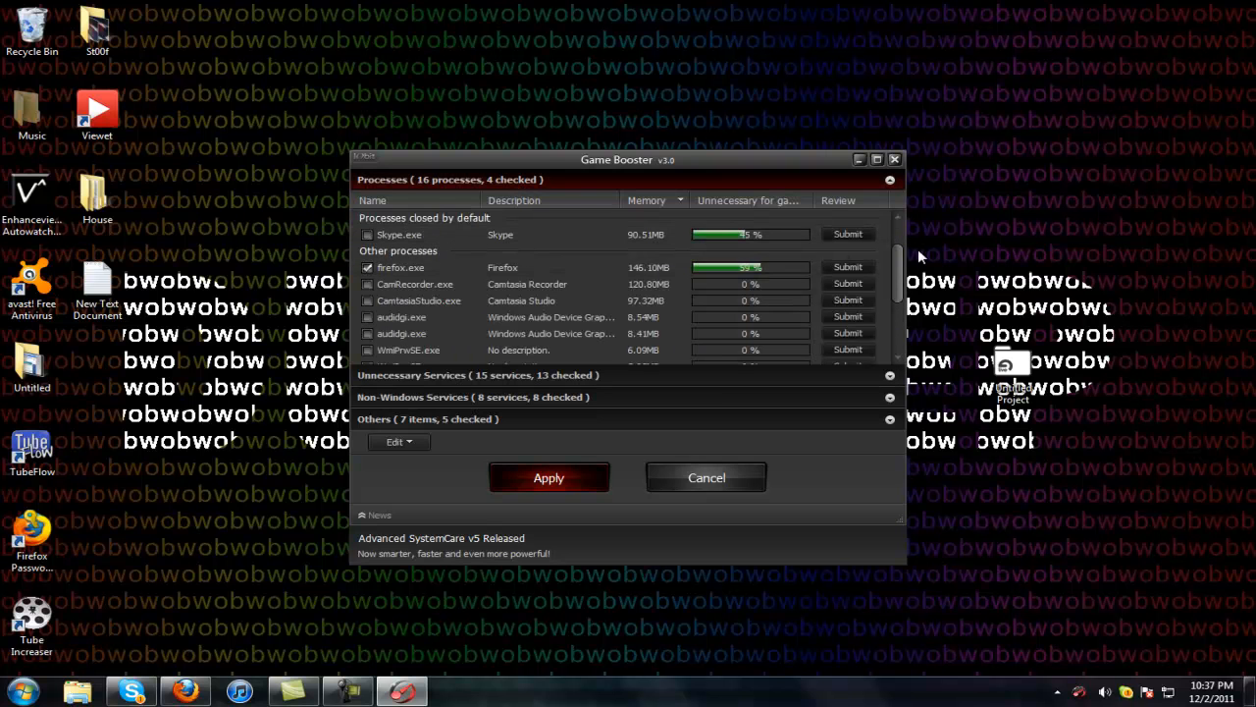
{"action": "scroll", "scroll_direction": "down", "scroll_amount": 3}
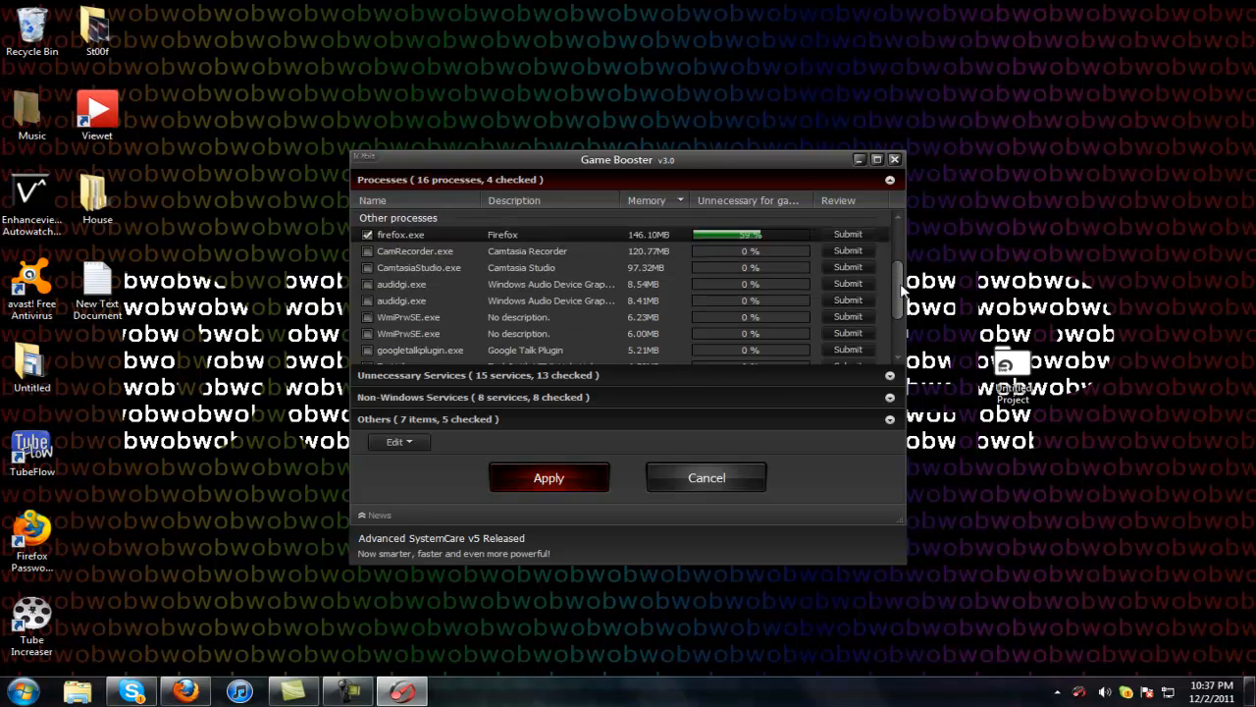
{"action": "scroll", "scroll_direction": "down", "scroll_amount": 3}
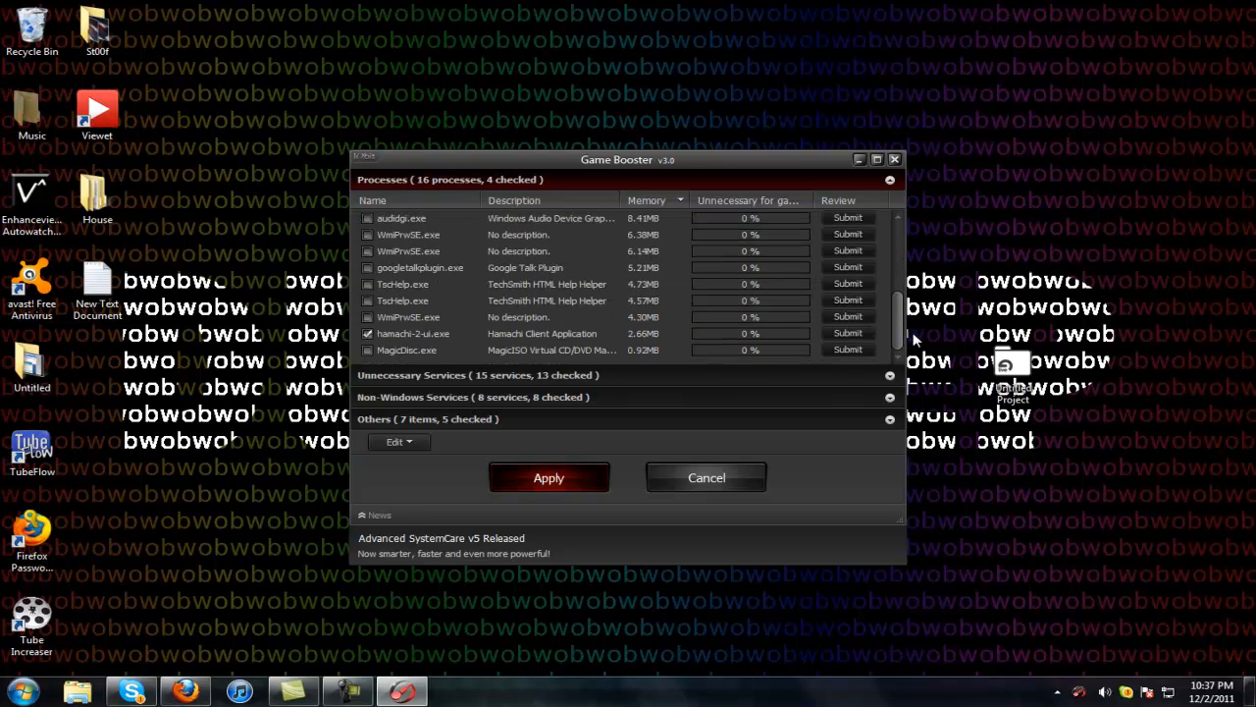
{"action": "scroll", "scroll_direction": "up", "scroll_amount": 3}
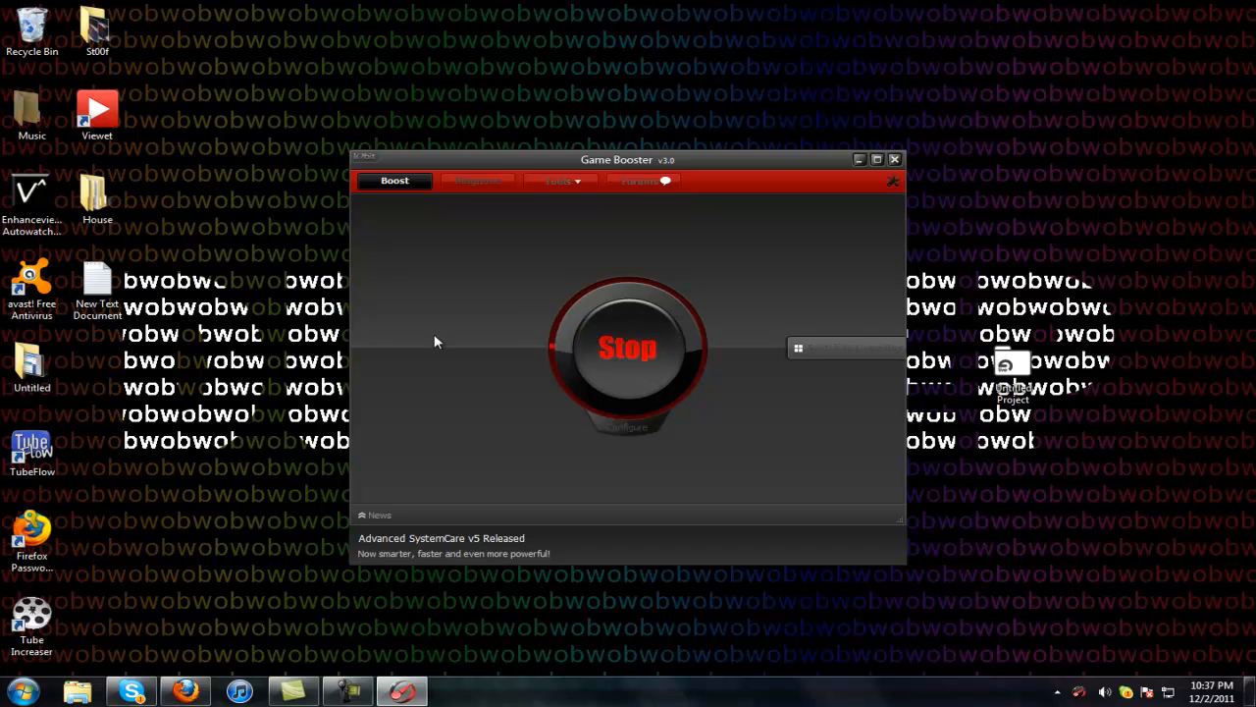
{"action": "mouse_move", "coordinate": [655, 431]}
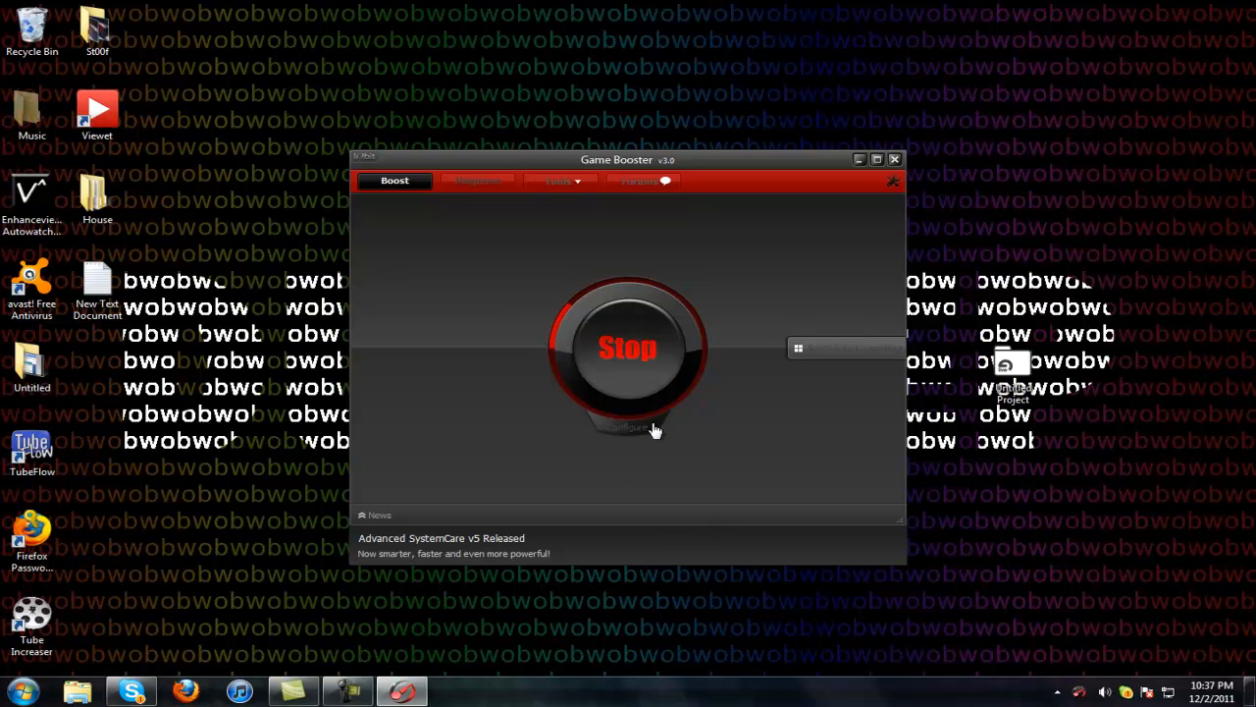
Cancel the minimize-to-tray countdown after boosting (20 services, 4 processes stopped) and open Diagnose
{"action": "left_click", "coordinate": [477, 181]}
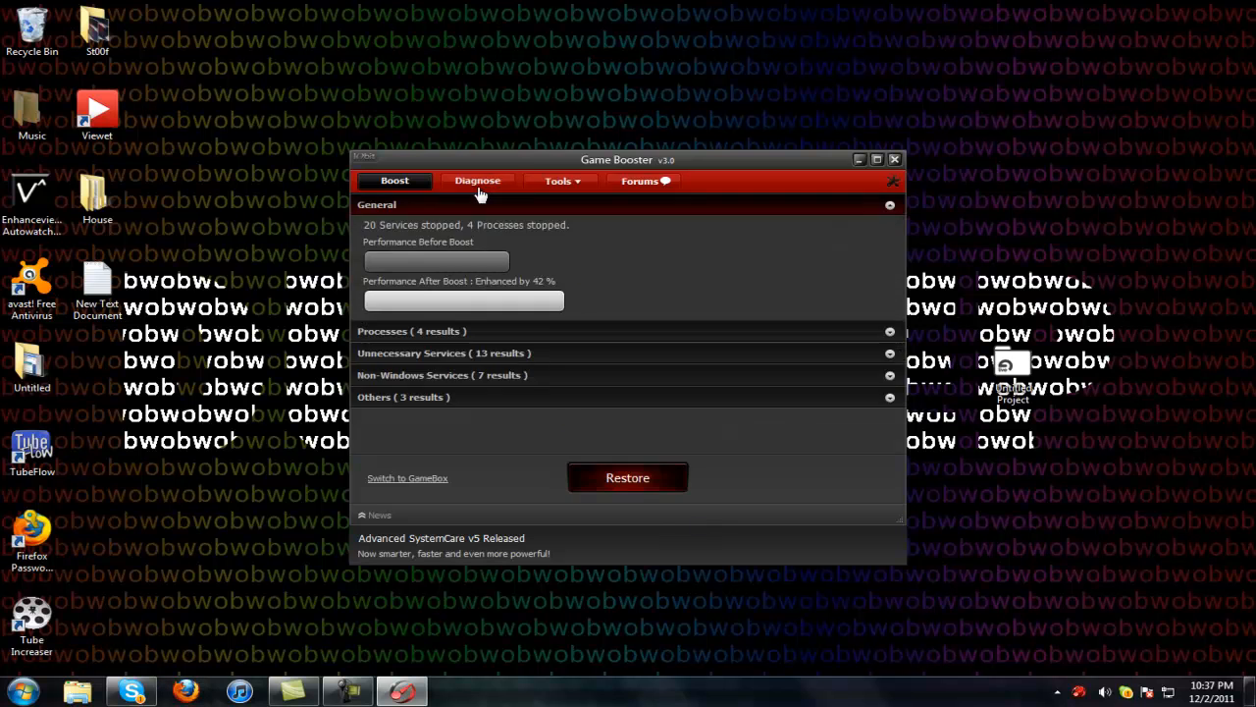
{"action": "left_click", "coordinate": [394, 180]}
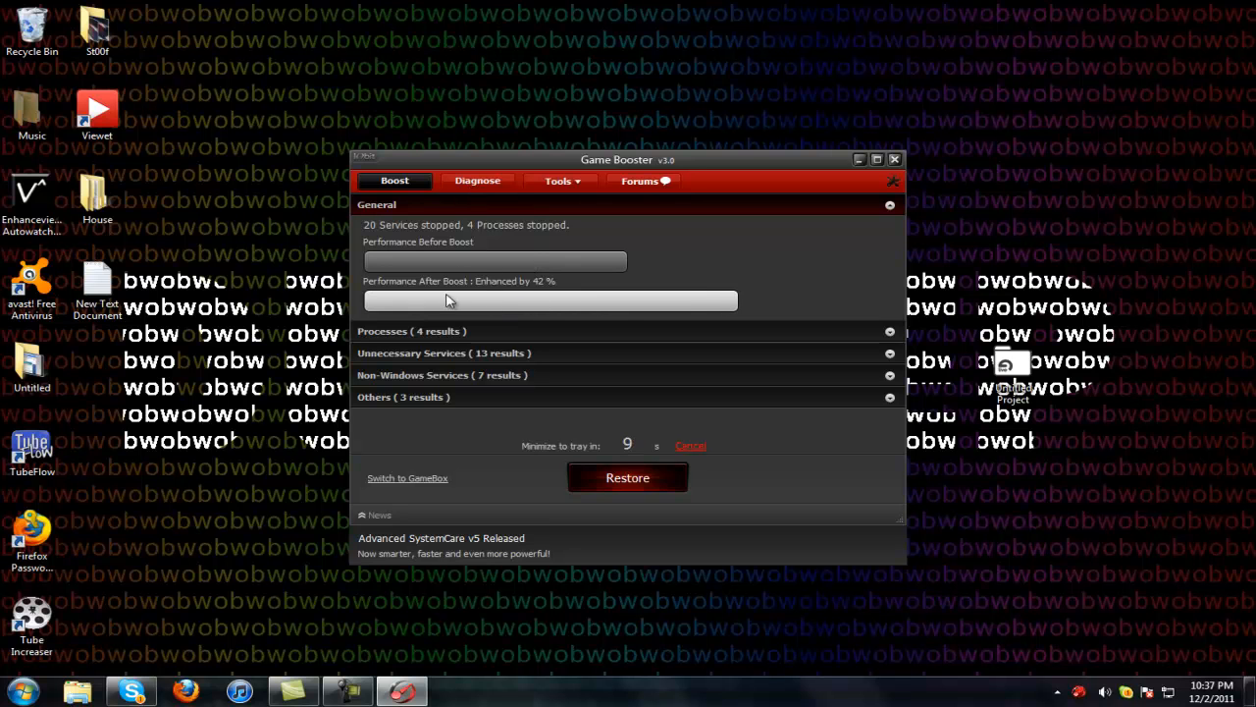
{"action": "left_click", "coordinate": [691, 446]}
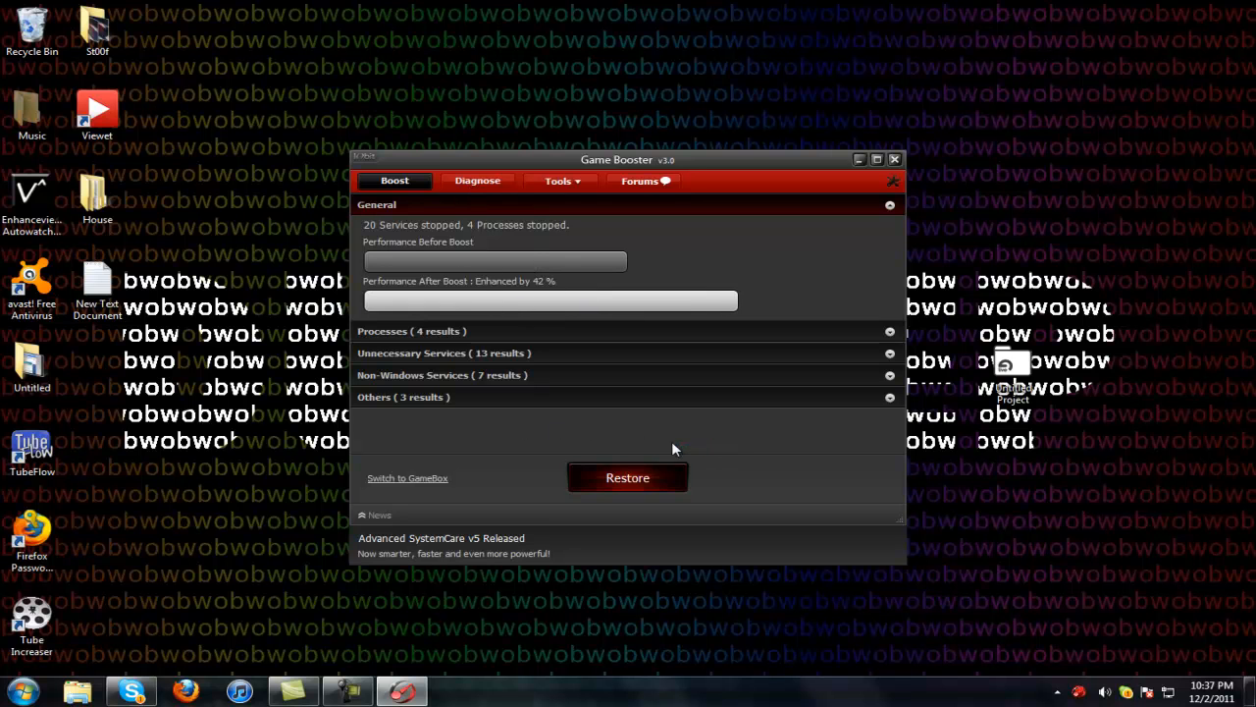
{"action": "left_click", "coordinate": [477, 180]}
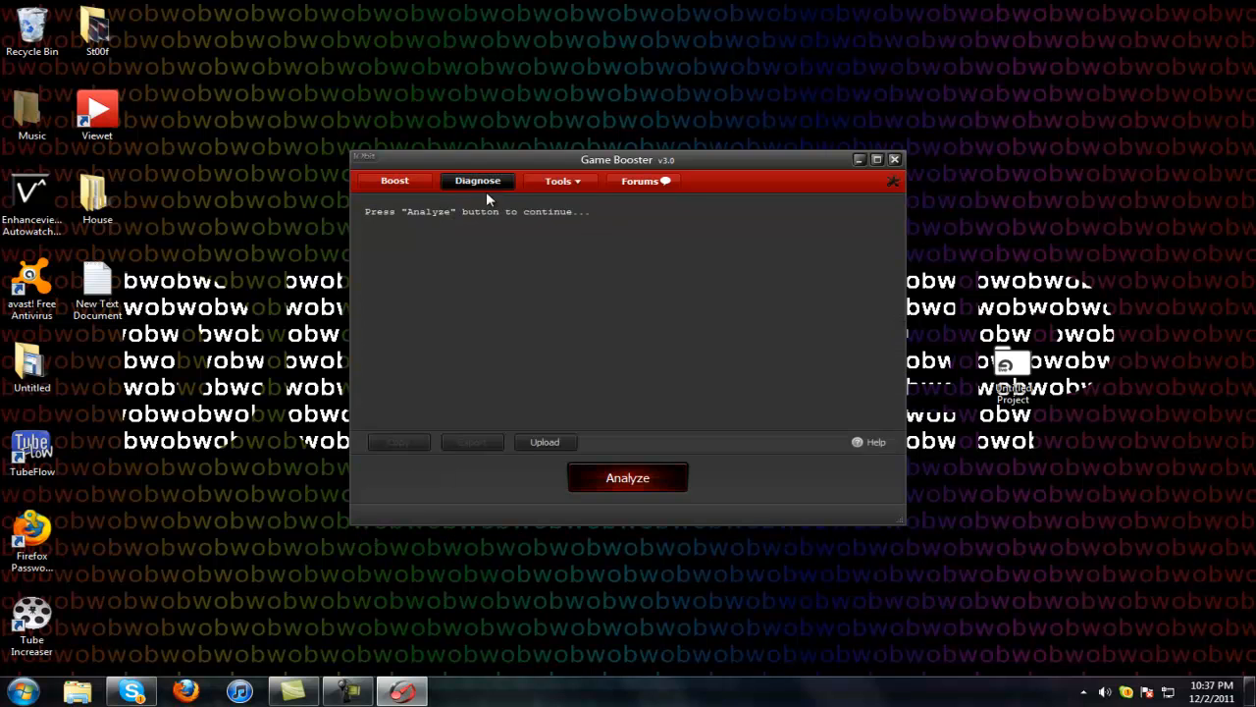
Analyze the system and scroll through the OS, memory, network and event report
{"action": "left_click", "coordinate": [627, 477]}
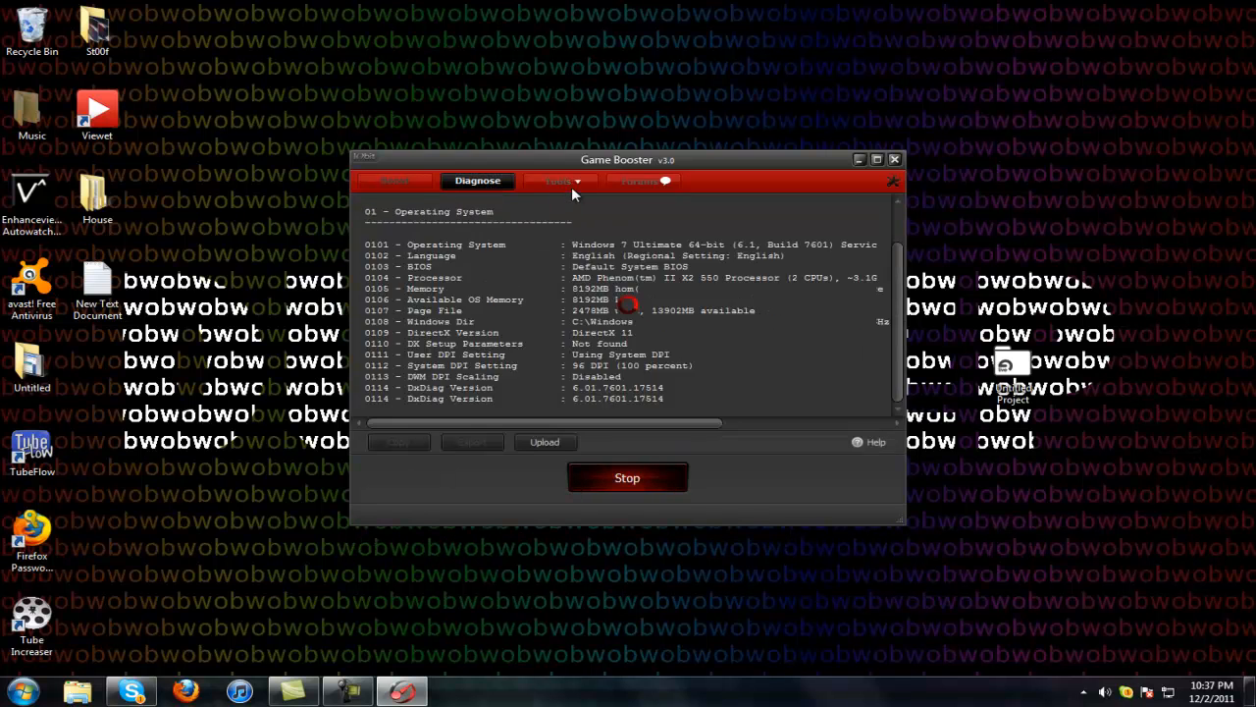
{"action": "scroll", "scroll_direction": "down", "scroll_amount": 3}
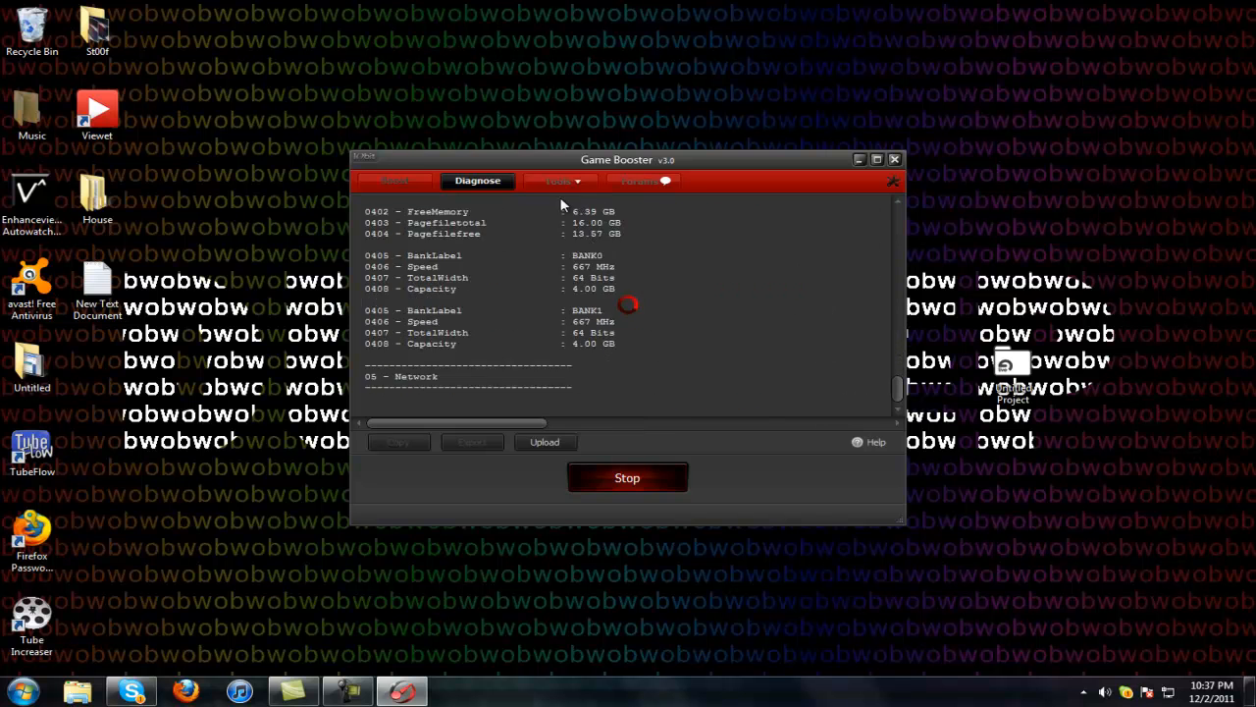
{"action": "scroll", "scroll_direction": "down", "scroll_amount": 3}
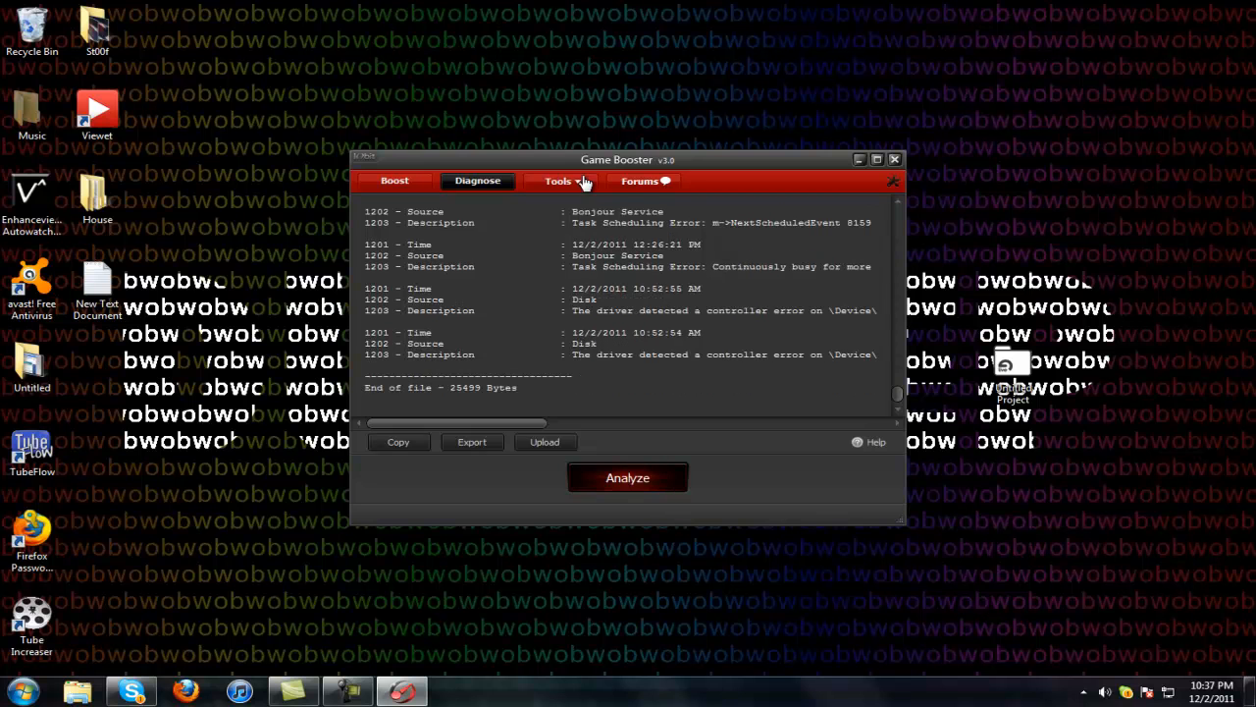
View the foreground-application tweak and the game Defrag list (Portal, Team Fortress 2, World of Warcraft)
{"action": "left_click", "coordinate": [560, 181]}
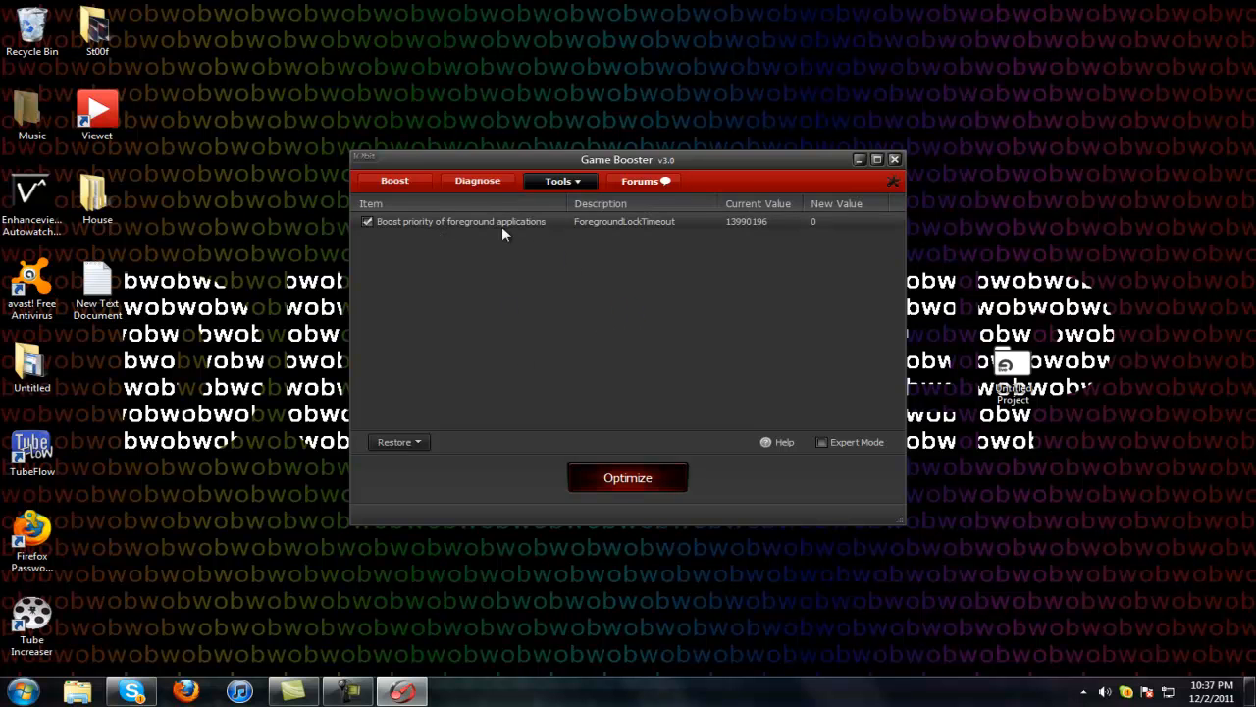
{"action": "left_click", "coordinate": [560, 181]}
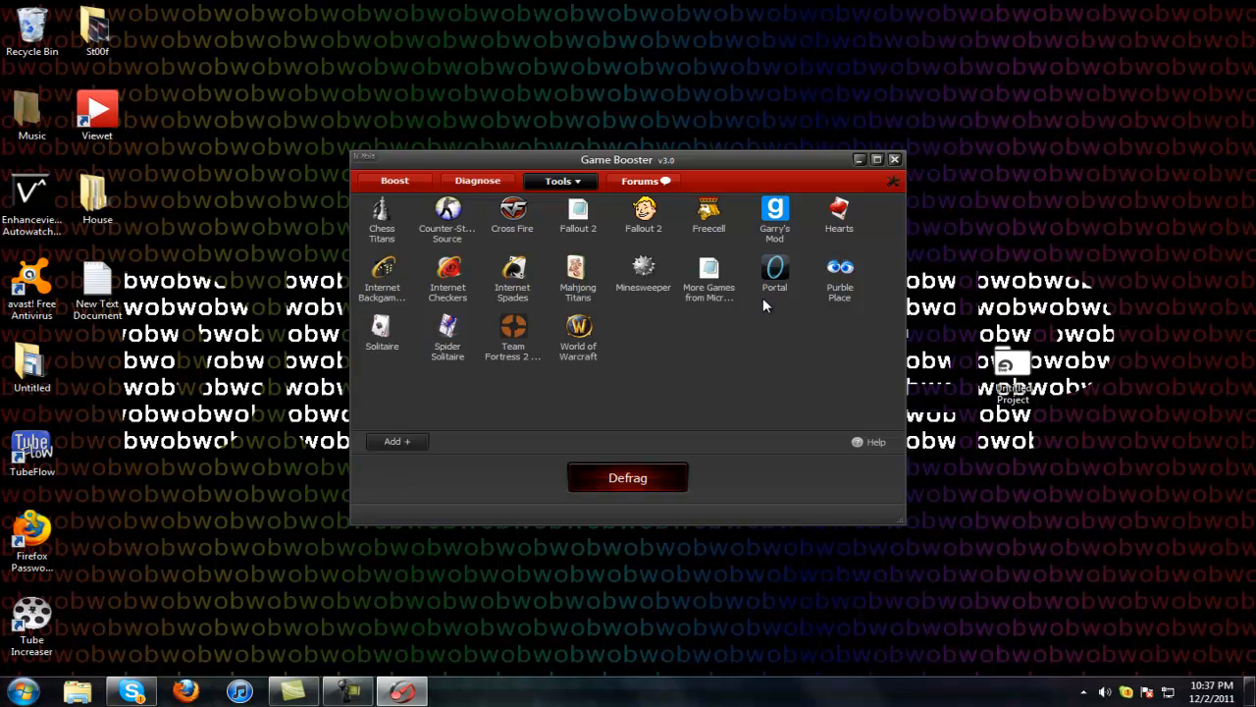
{"action": "left_click", "coordinate": [15, 692]}
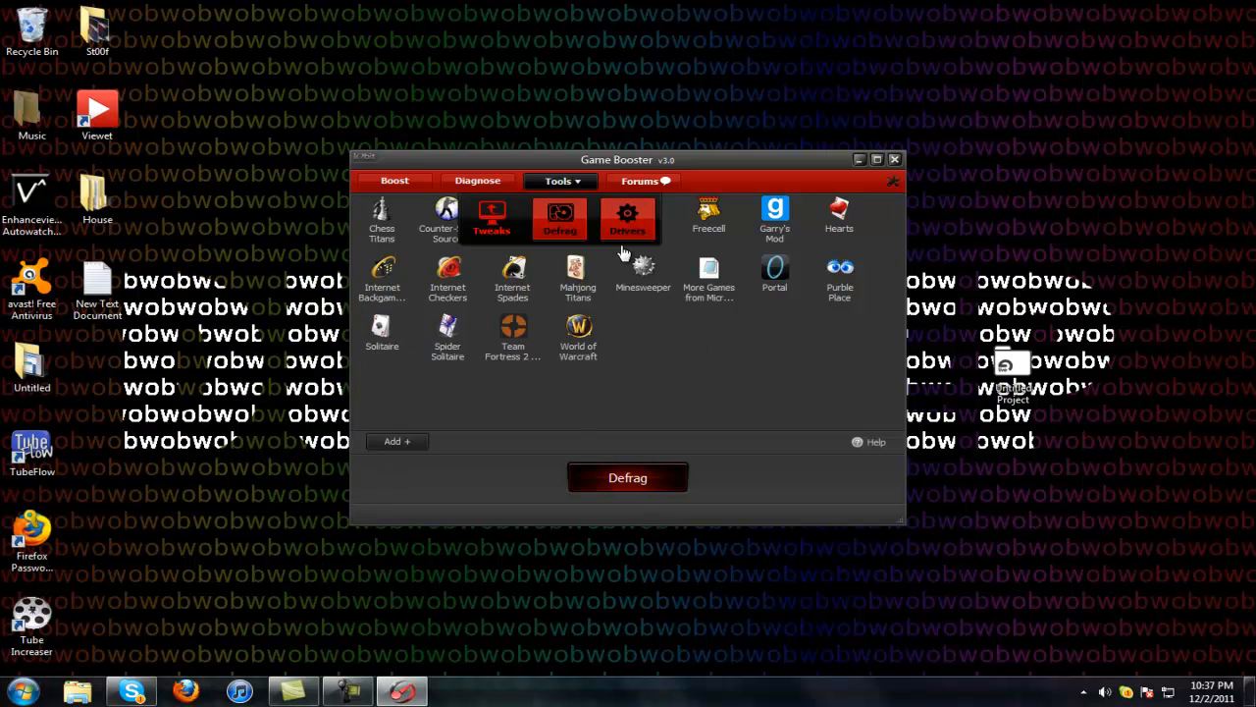
Confirm on the Drivers page that no driver needs updating, then hide the Game Booster window
{"action": "left_click", "coordinate": [627, 218]}
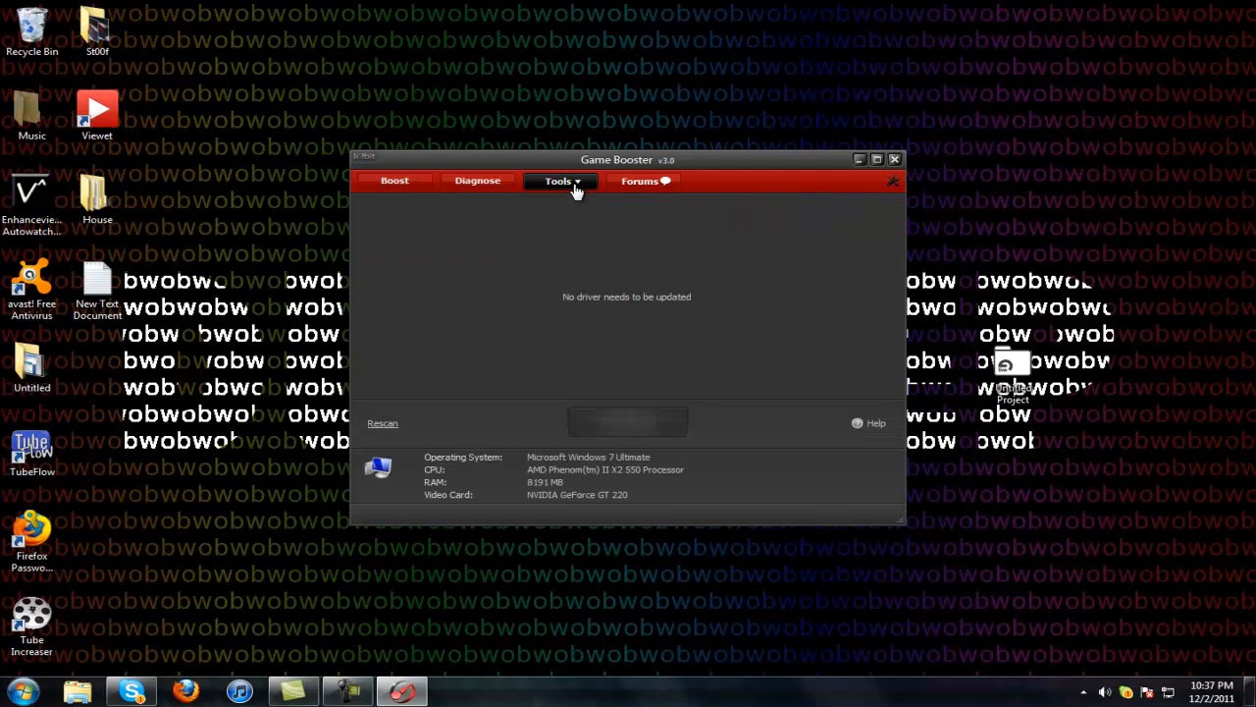
{"action": "mouse_move", "coordinate": [464, 230]}
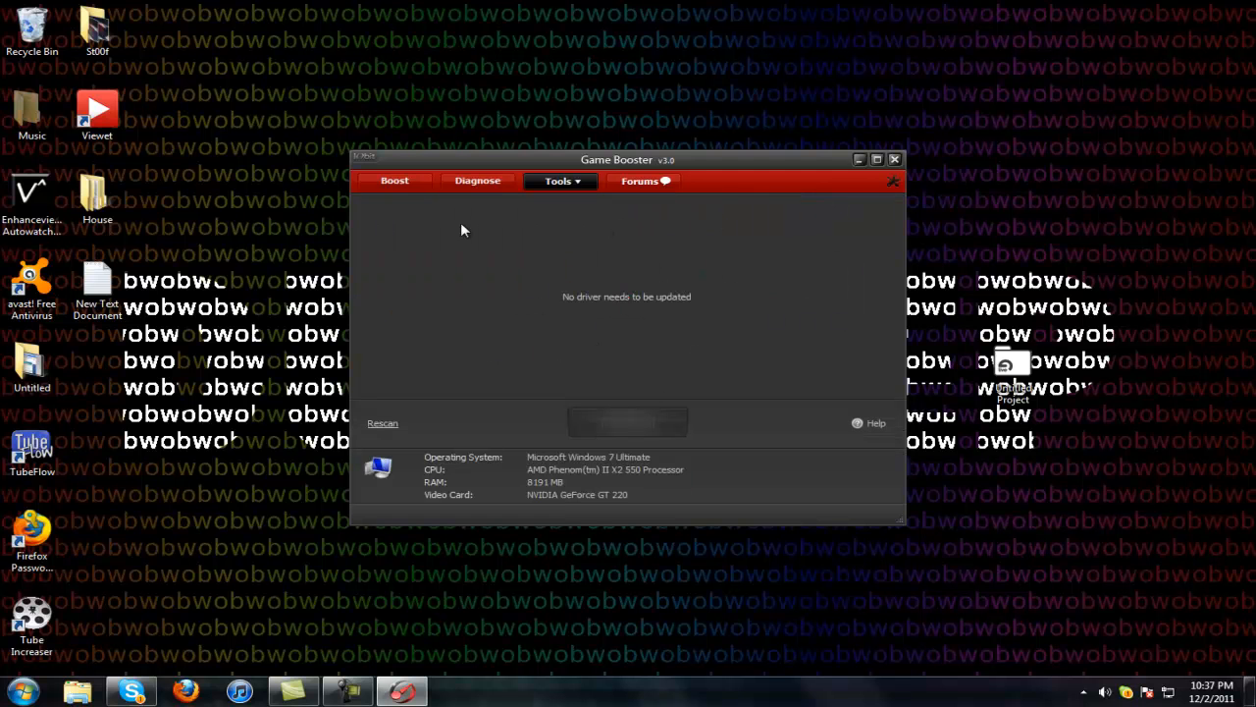
{"action": "left_click", "coordinate": [561, 180]}
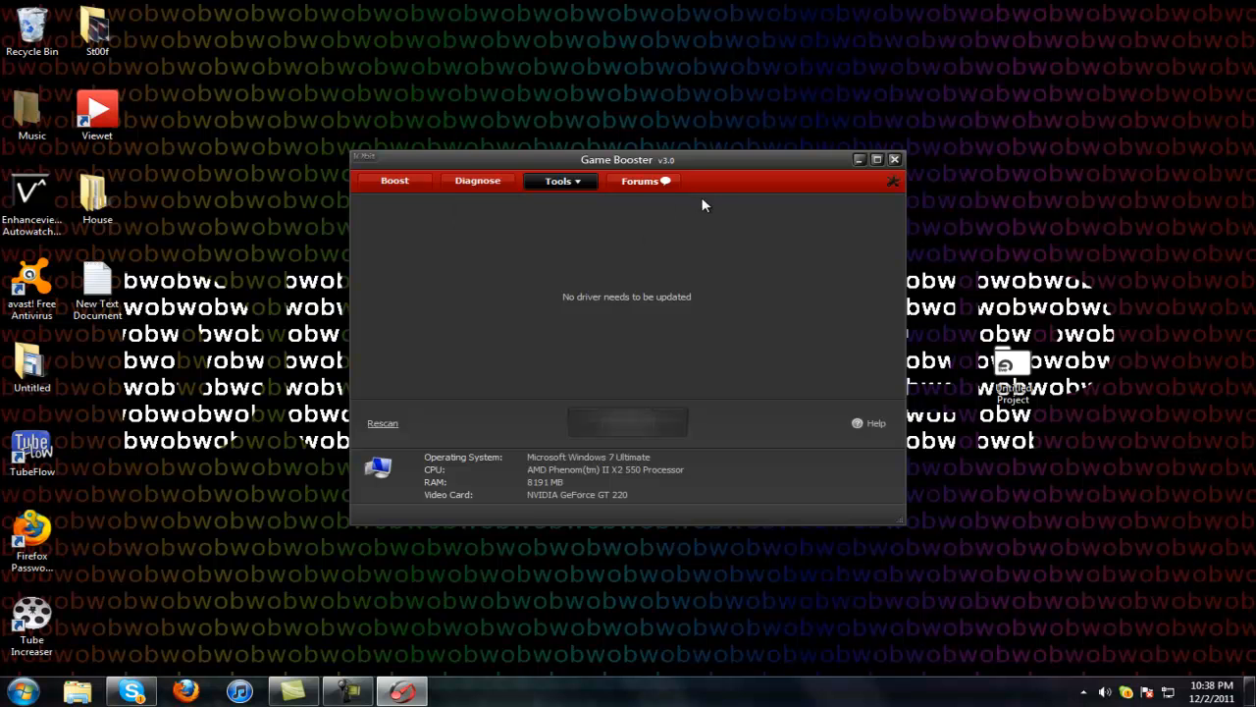
{"action": "mouse_move", "coordinate": [976, 499]}
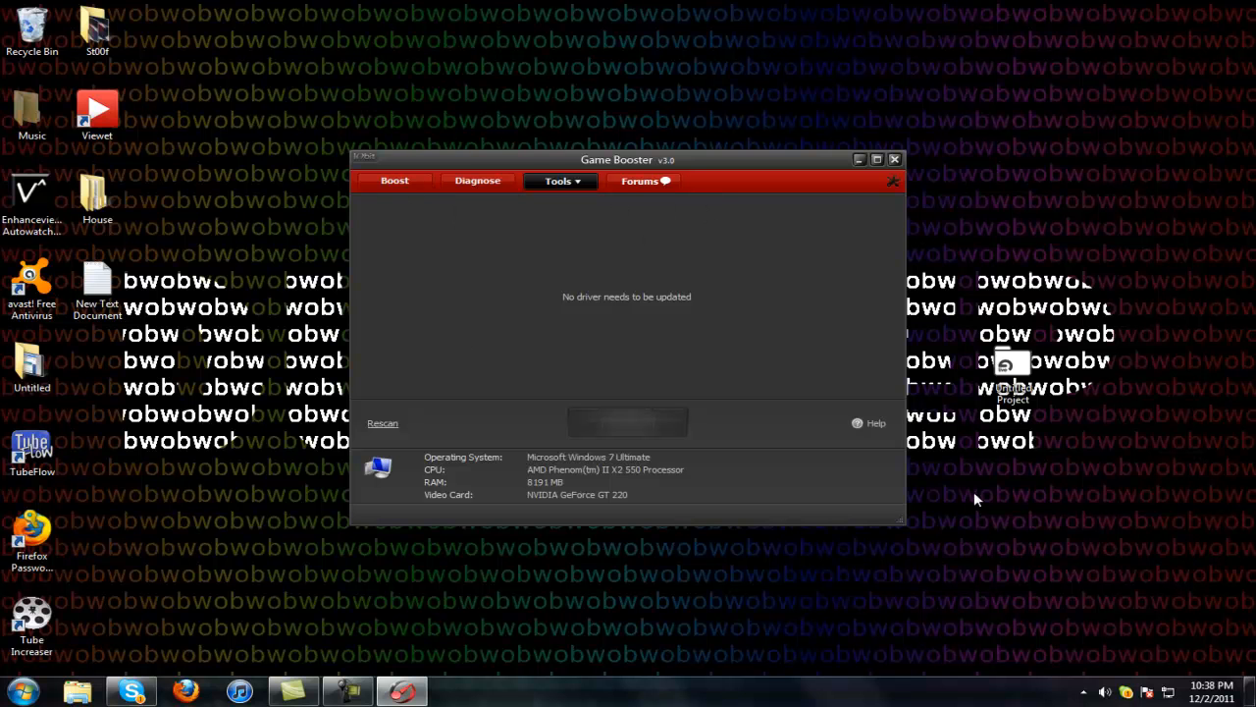
{"action": "left_click", "coordinate": [894, 159]}
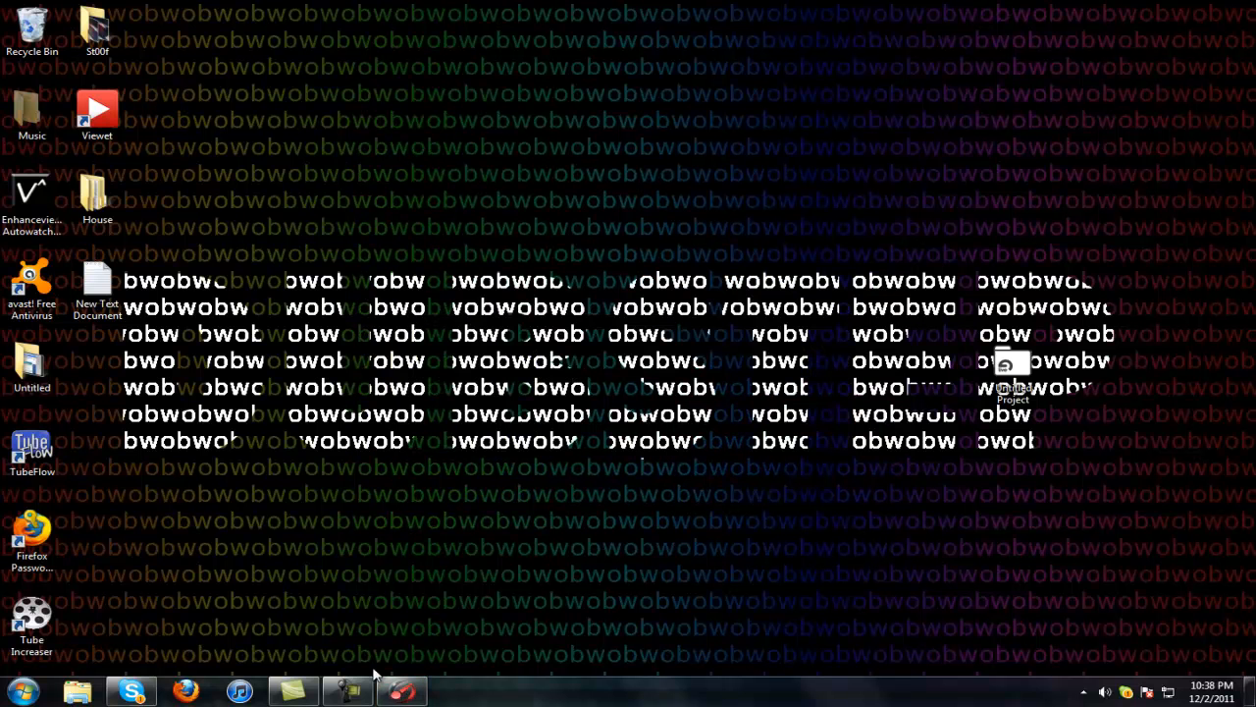
{"action": "left_click_drag", "start_coordinate": [550, 5], "coordinate": [579, 155]}
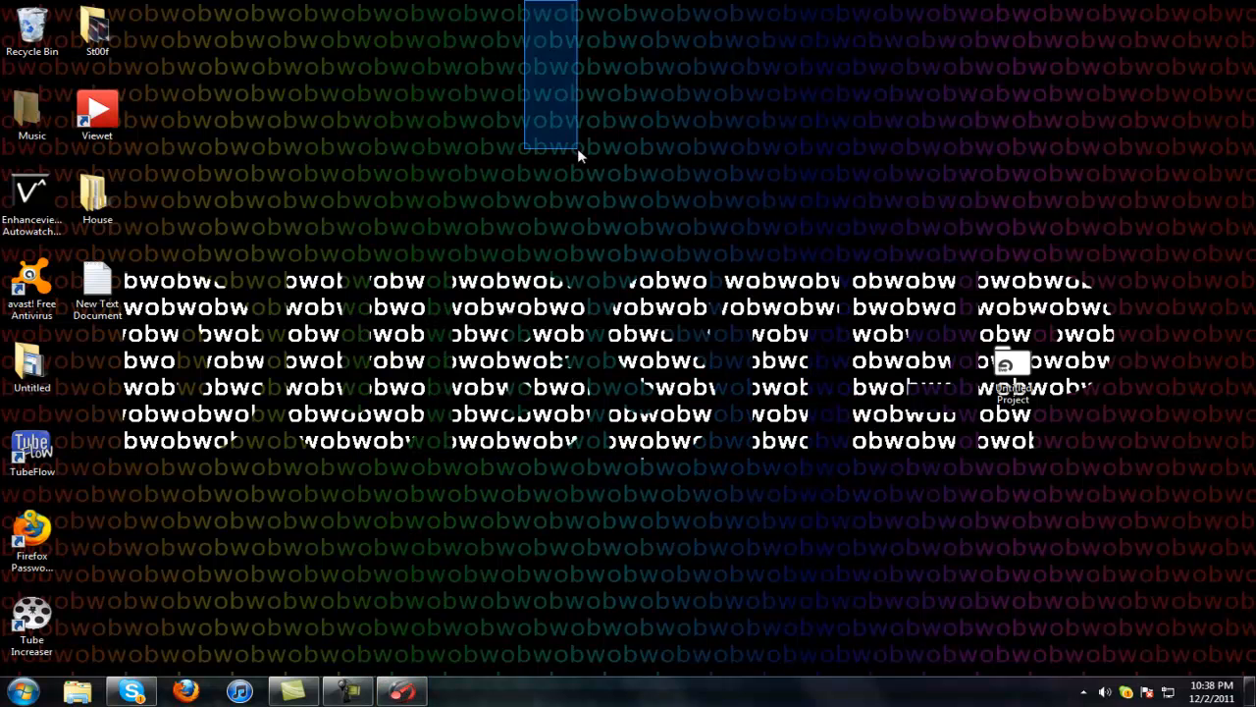